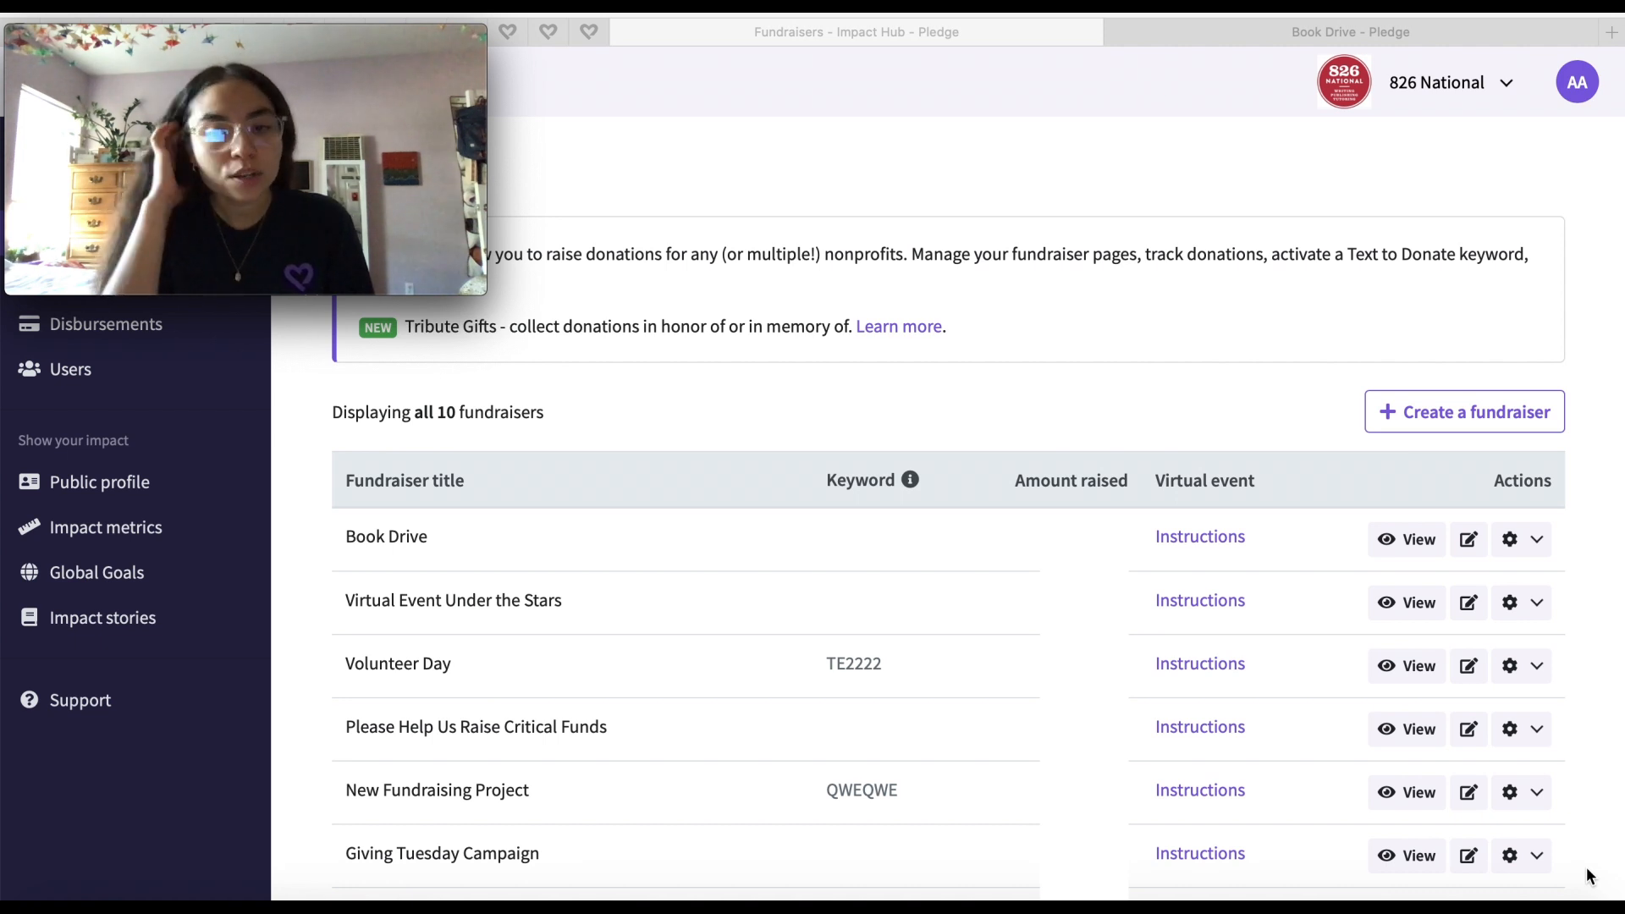
{"action": "mouse_move", "coordinate": [1495, 549]}
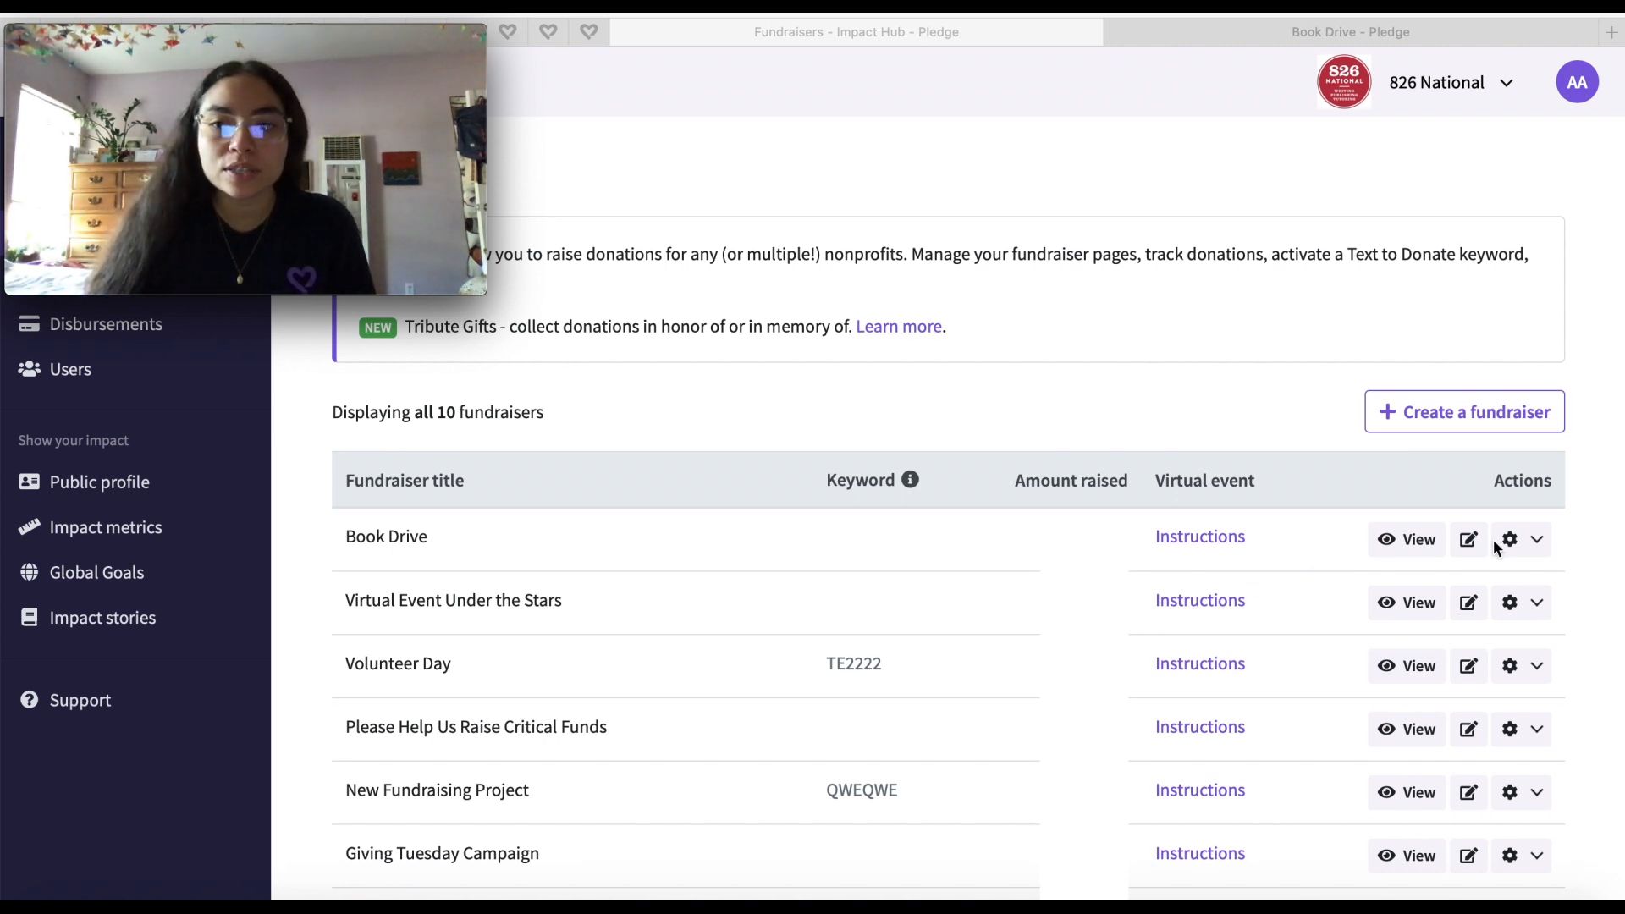
Go to the Book Drive fundraiser's offline donations page via the row's gear menu
{"action": "left_click", "coordinate": [1538, 538]}
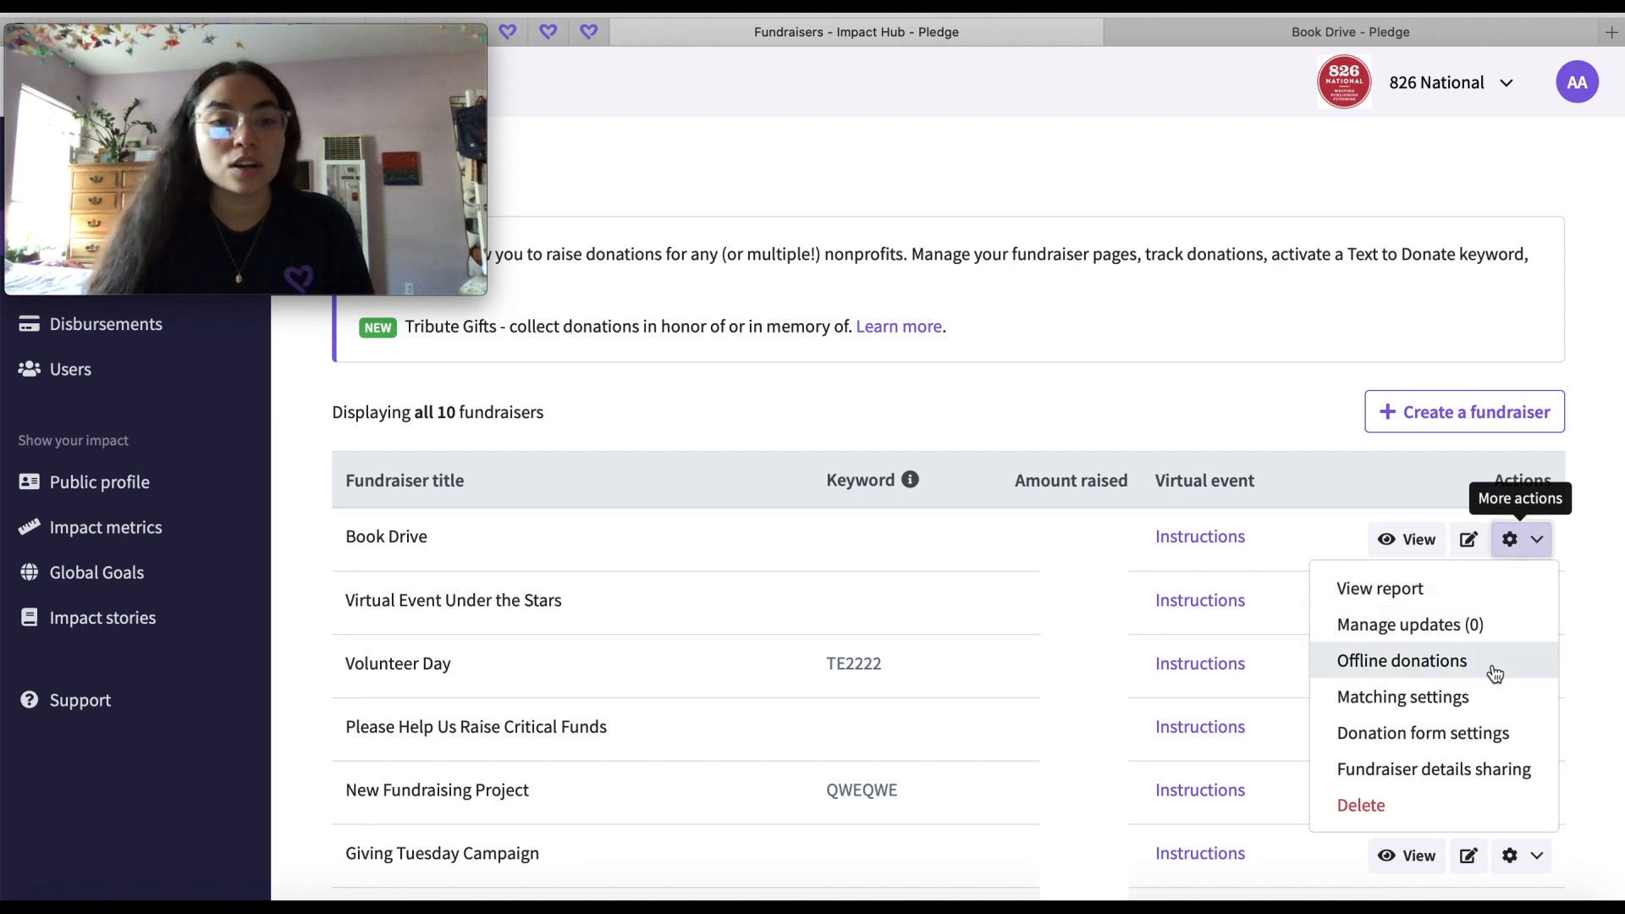
{"action": "left_click", "coordinate": [1401, 660]}
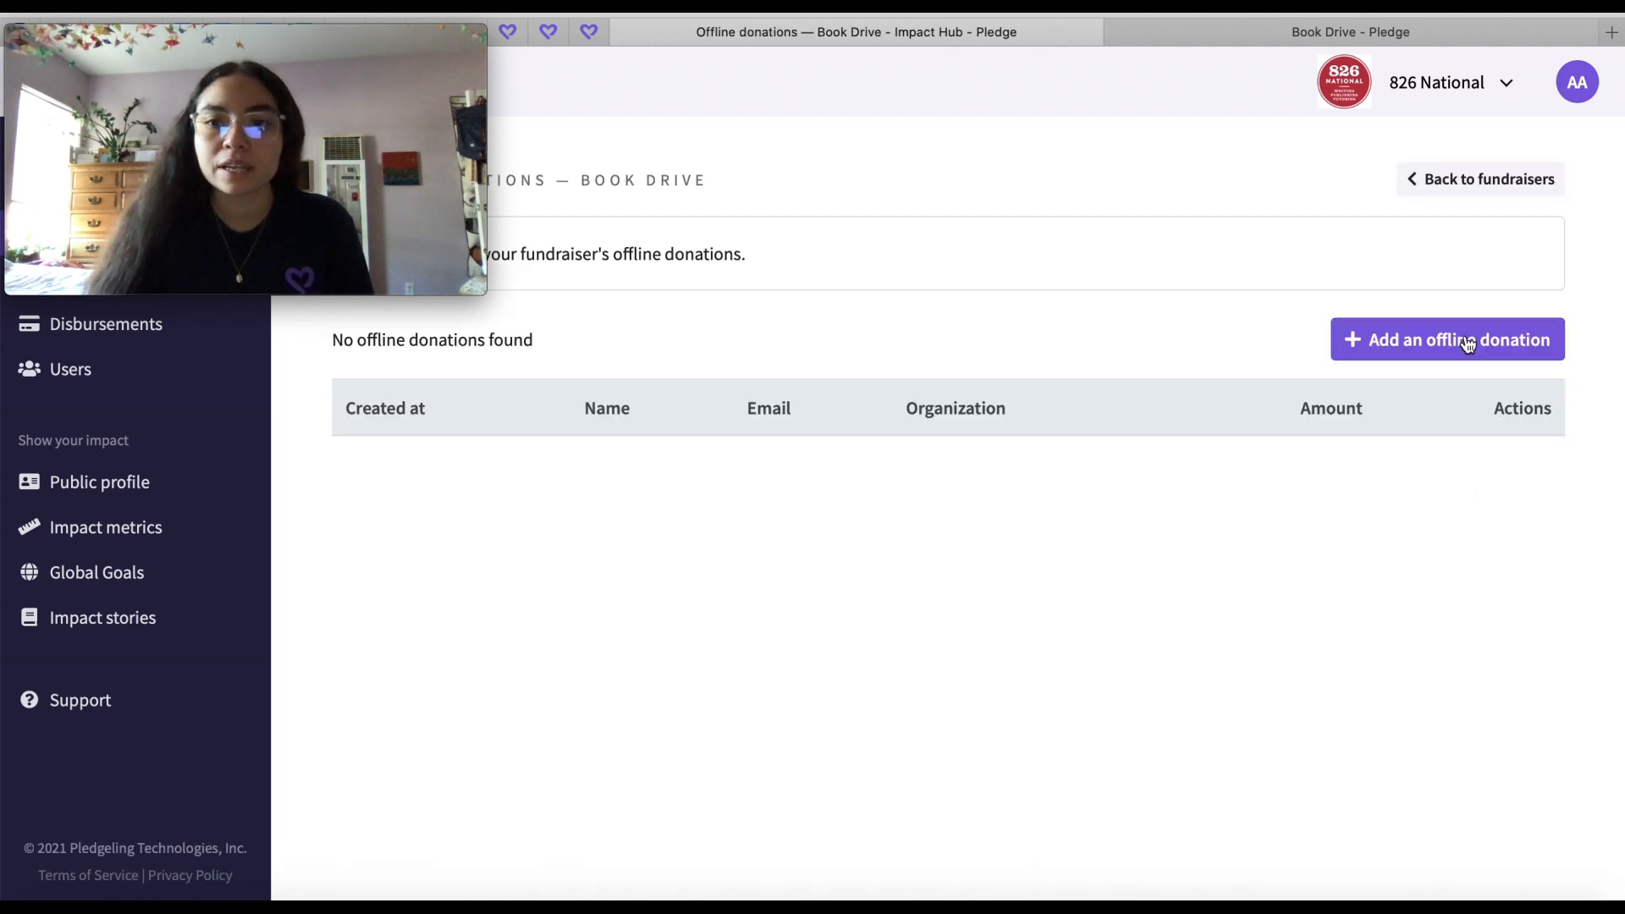
Record a $5,000 offline donation from John Doe with his email, marked Anonymous, and save it
{"action": "left_click", "coordinate": [1447, 338]}
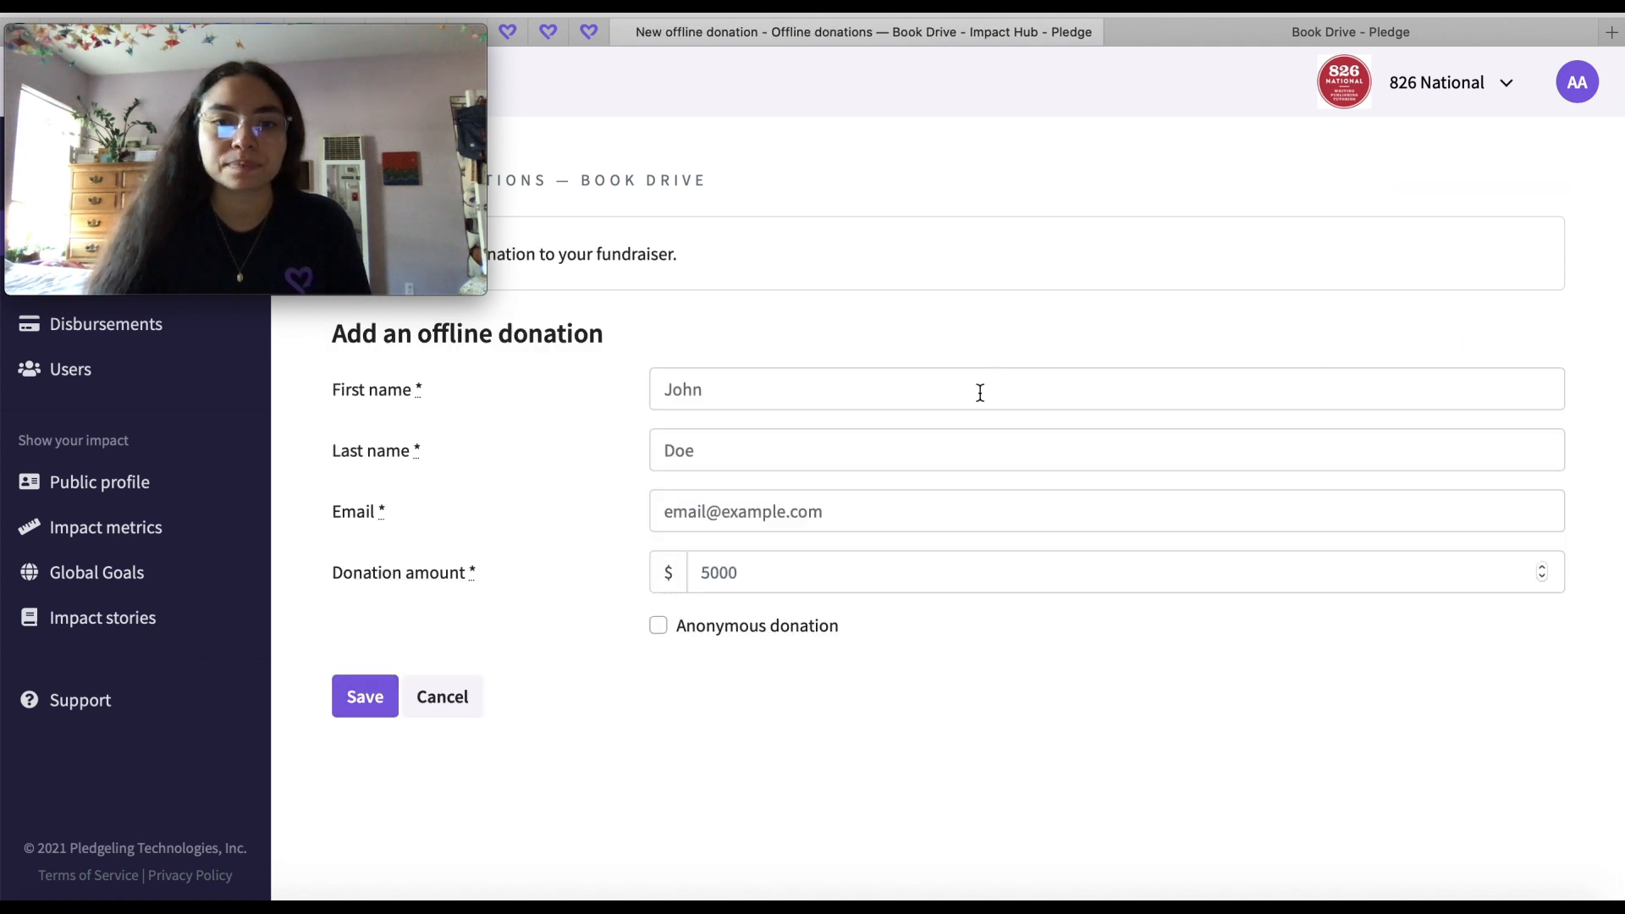
{"action": "left_click", "coordinate": [1036, 389]}
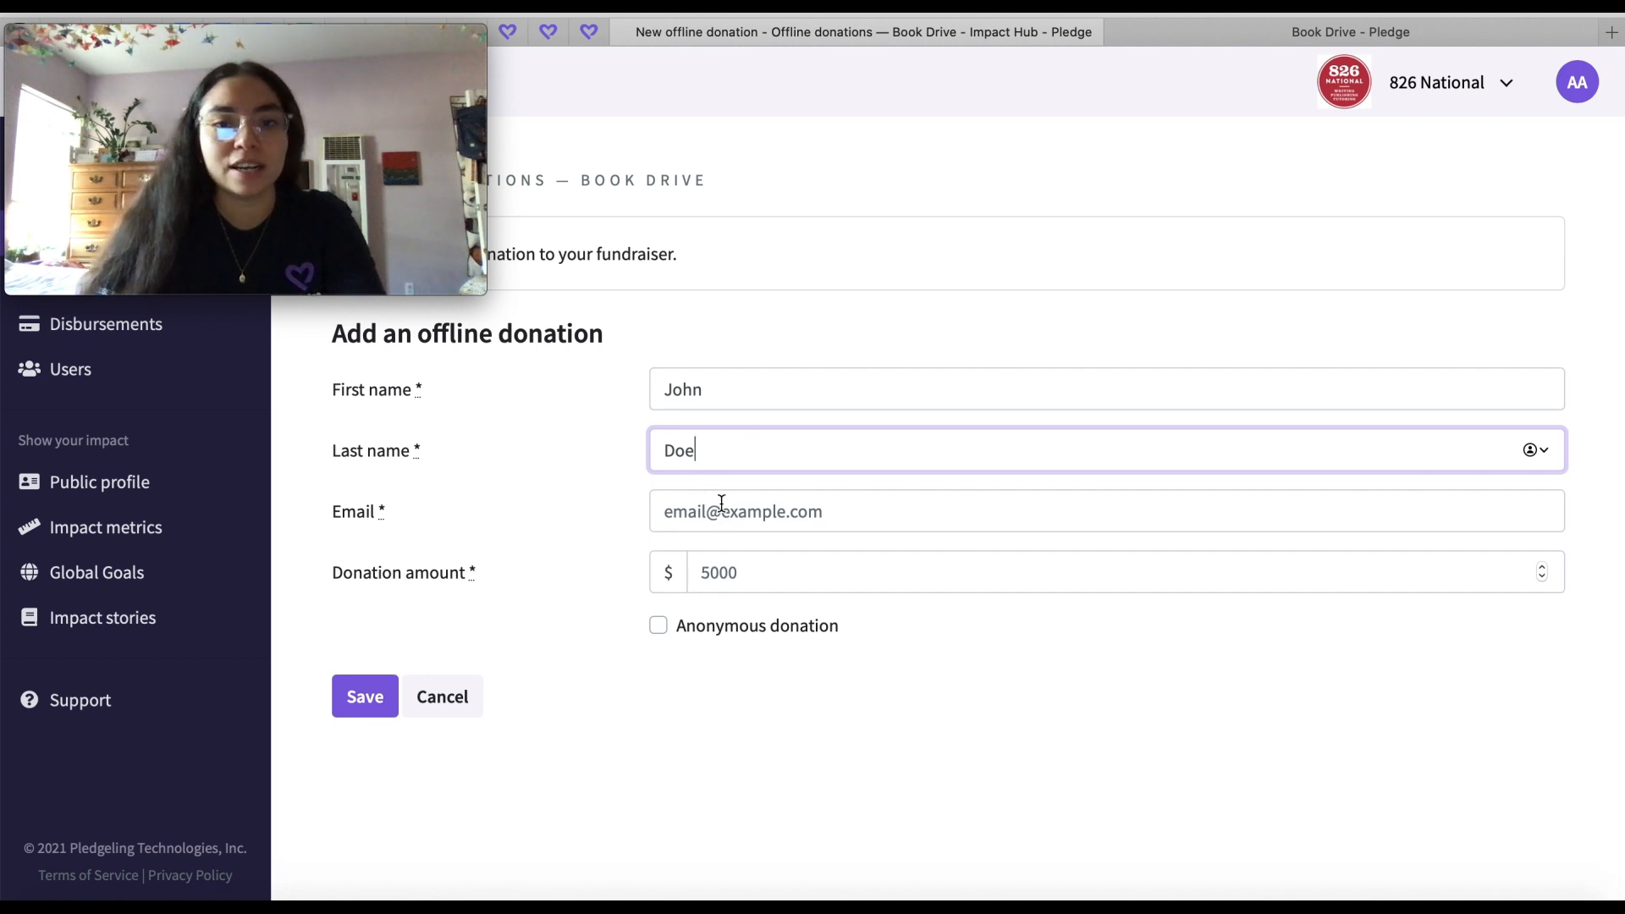
{"action": "type", "text": "email#@"}
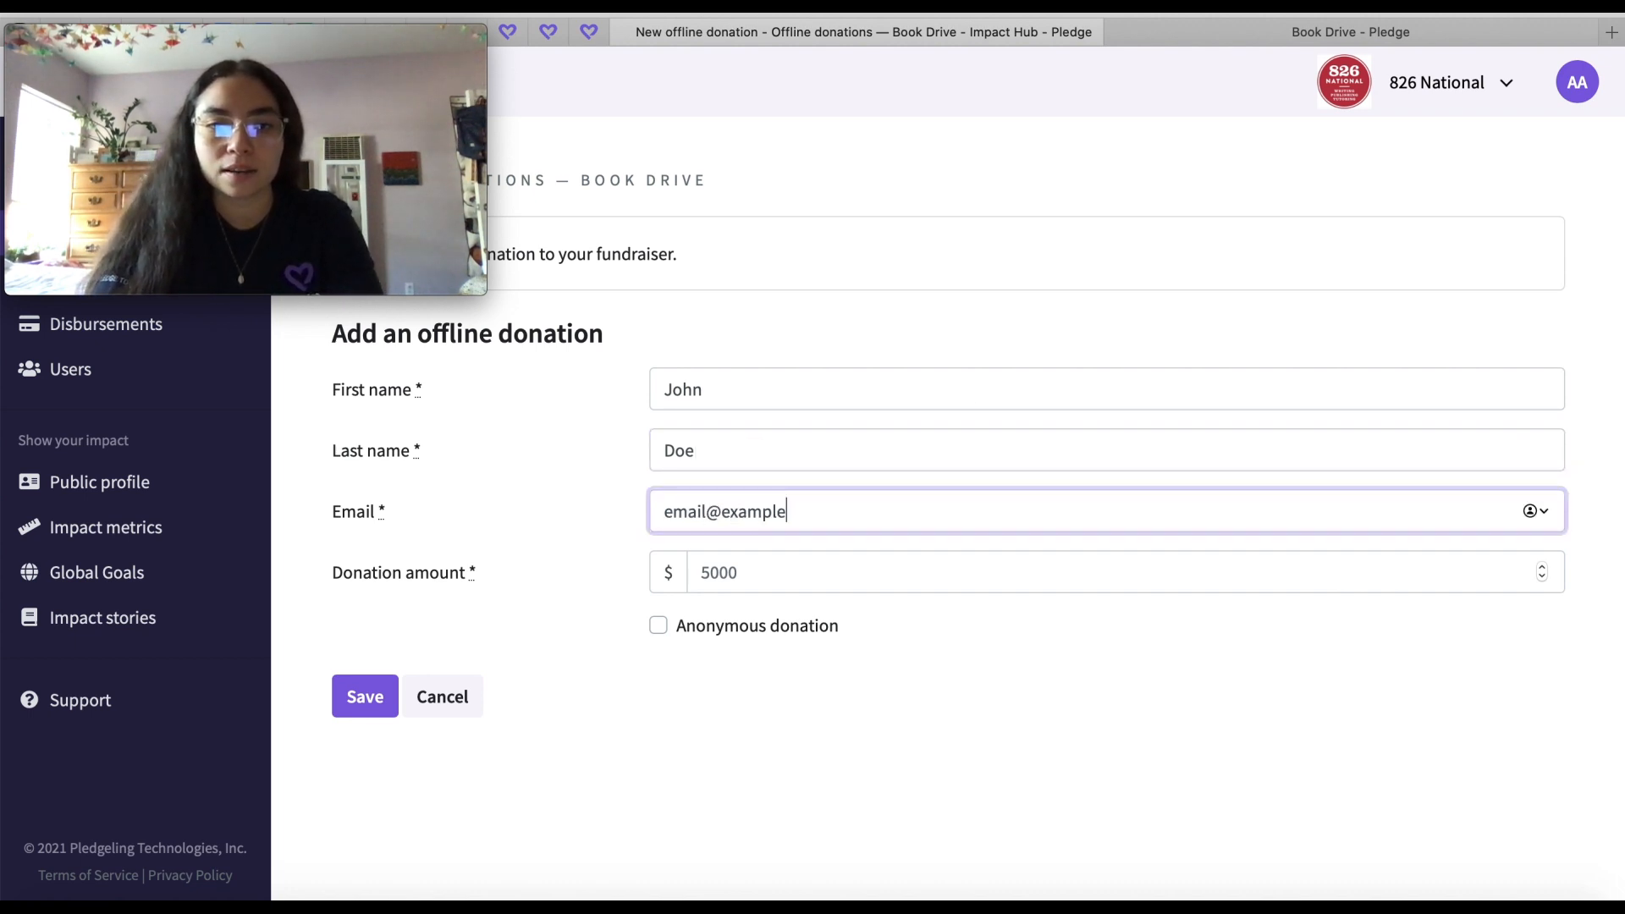
{"action": "type", "text": ".com"}
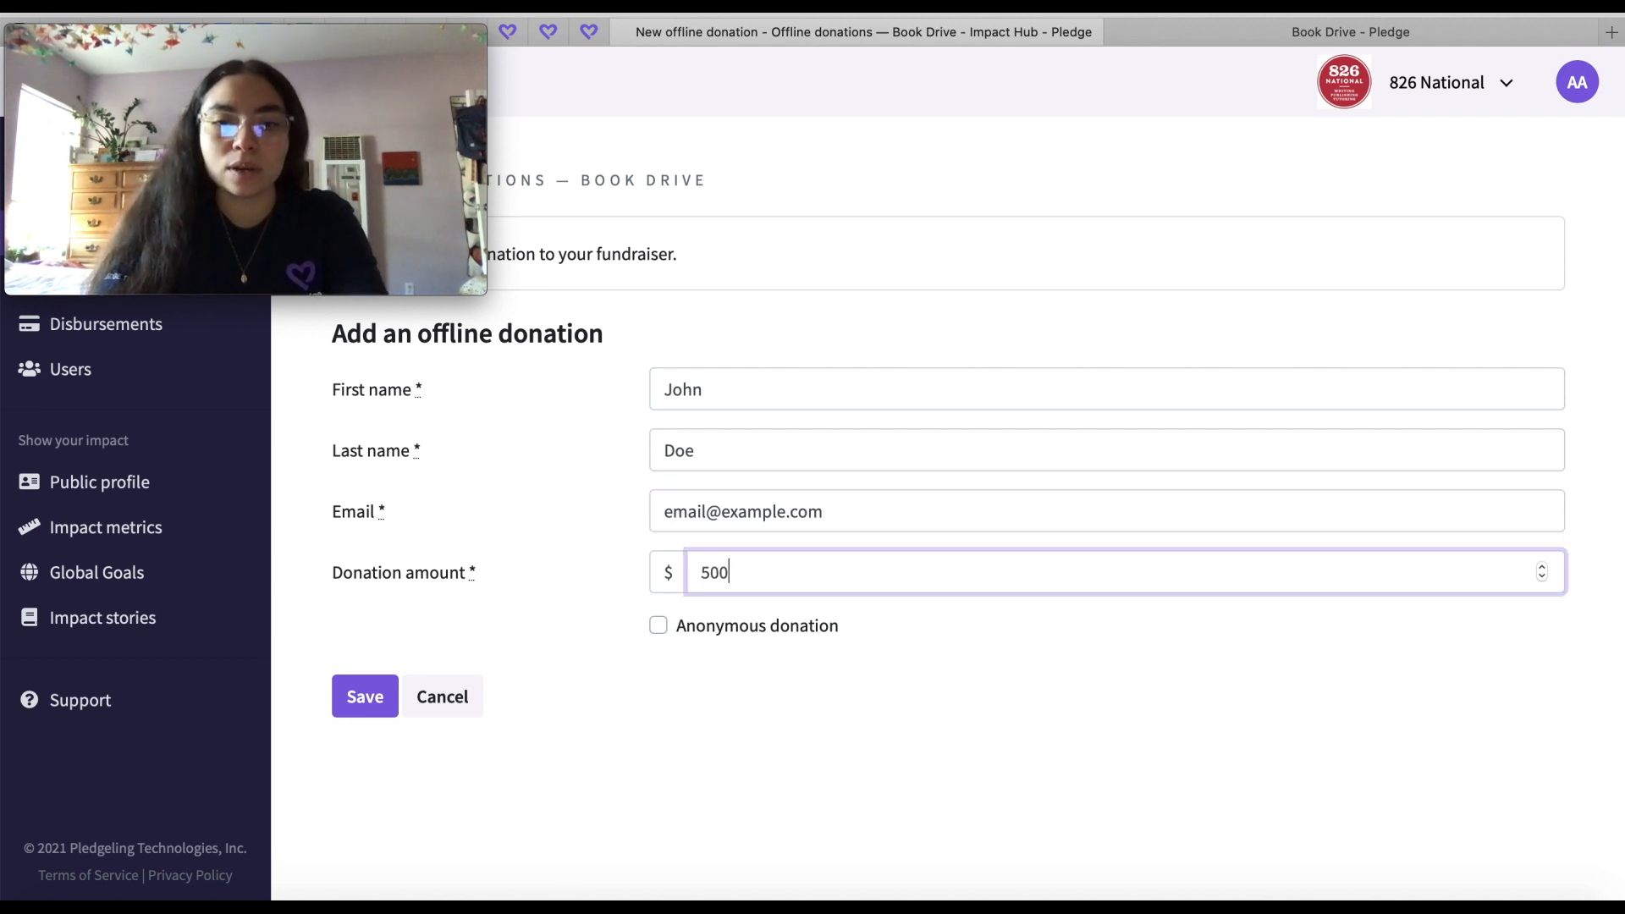
{"action": "type", "text": "0"}
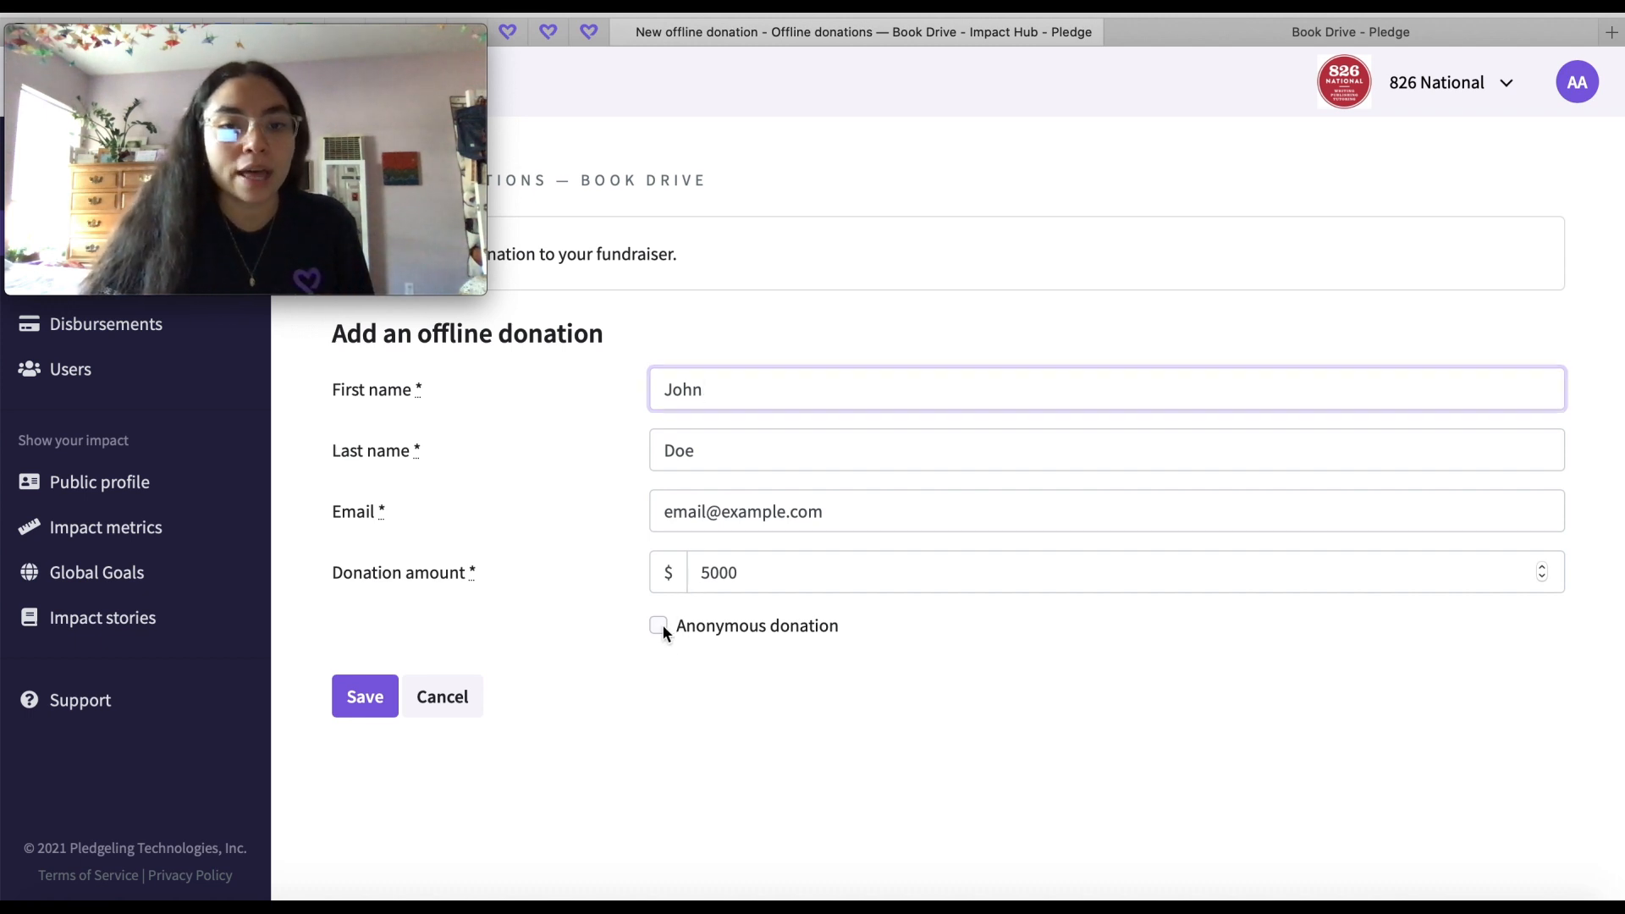
{"action": "left_click", "coordinate": [658, 625]}
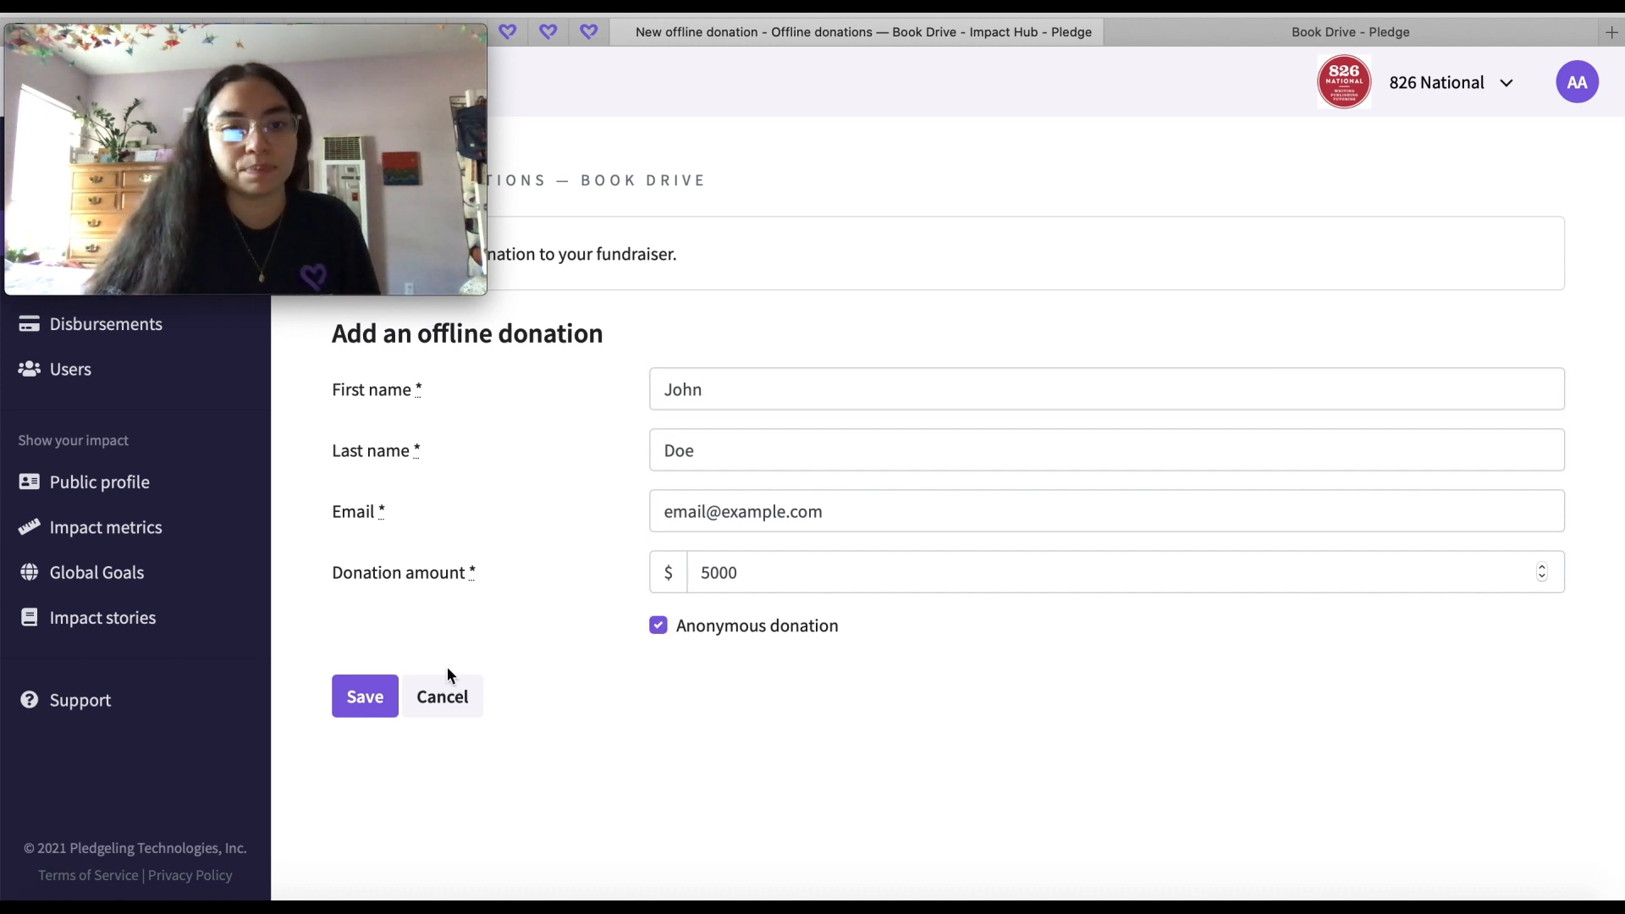
{"action": "left_click", "coordinate": [364, 696]}
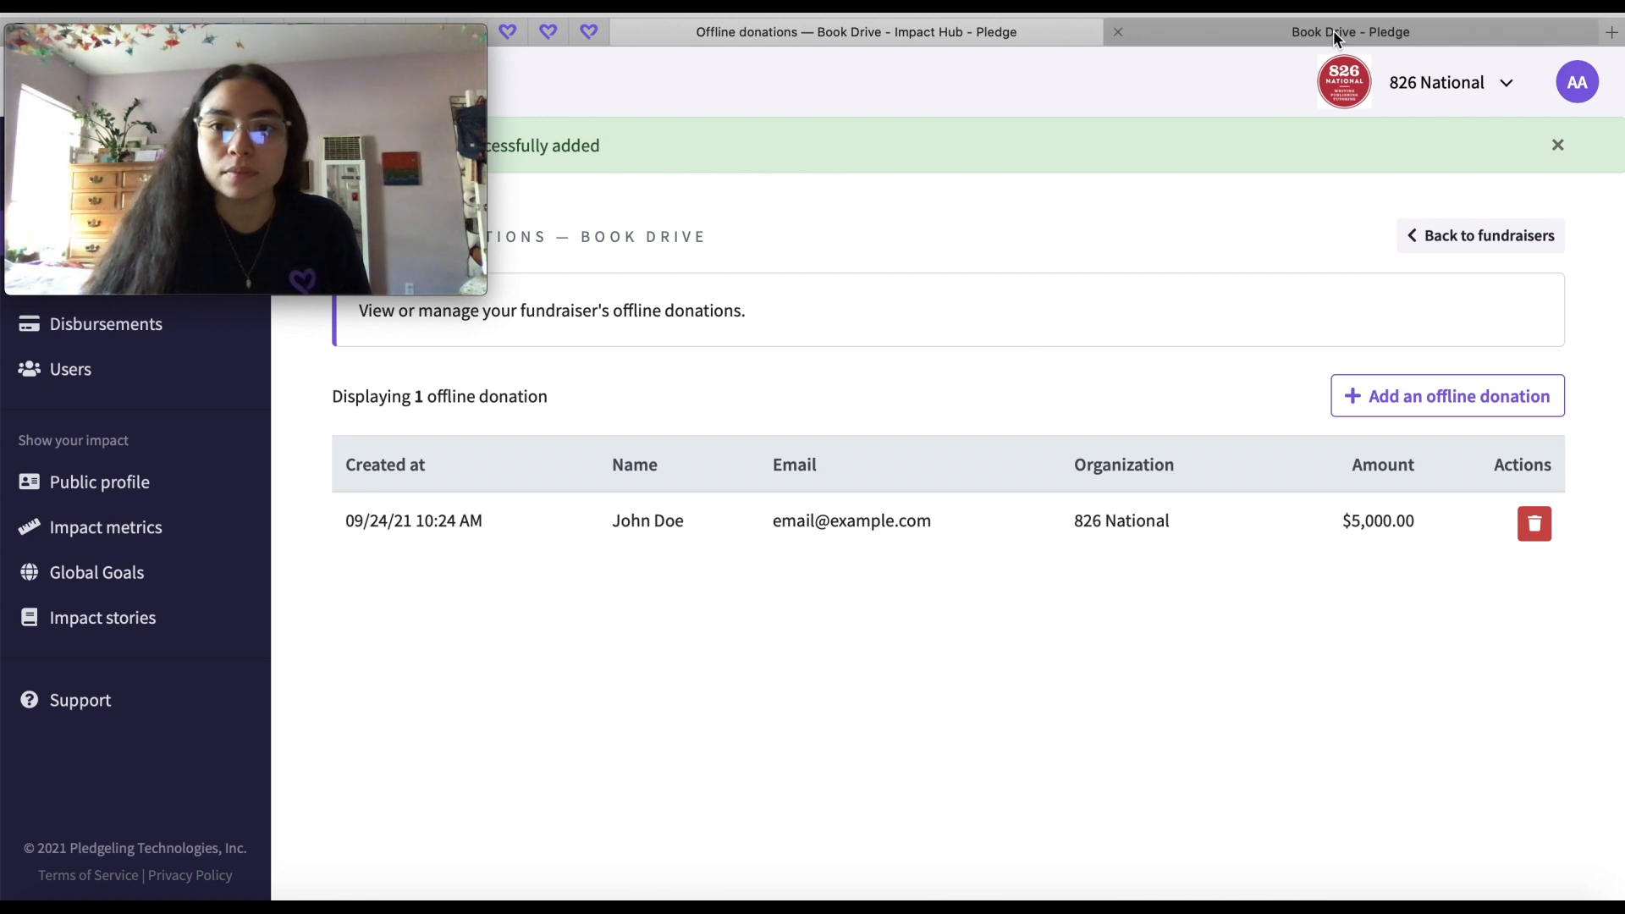
Check the public Book Drive page for the anonymous donation and return to the offline list
{"action": "left_click", "coordinate": [1350, 32]}
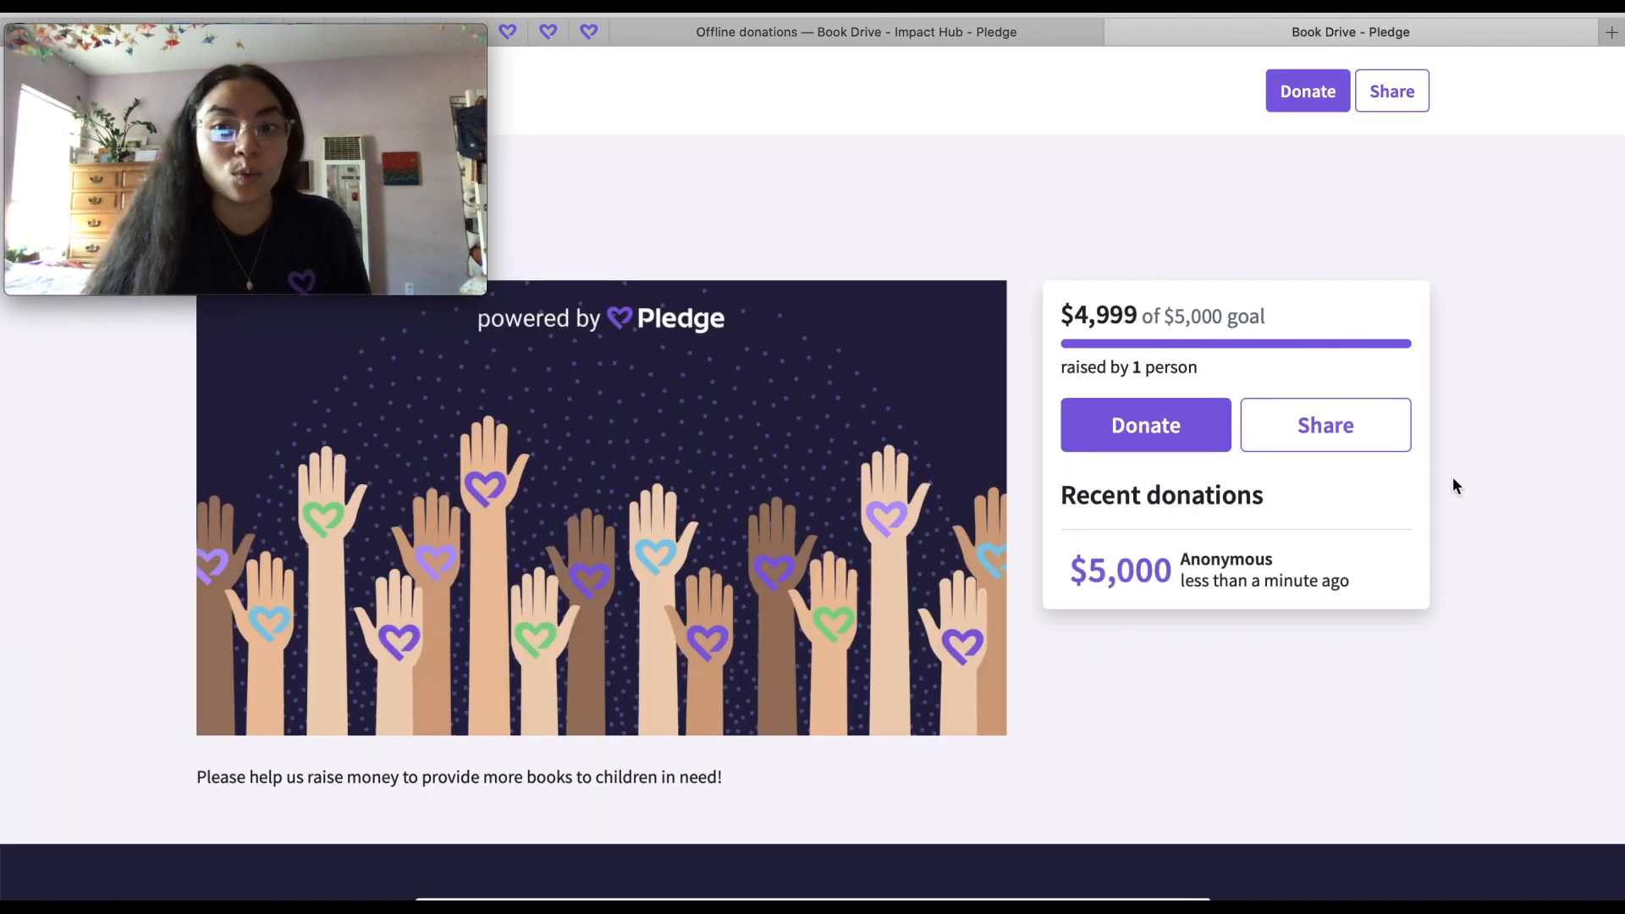
{"action": "left_click", "coordinate": [857, 32]}
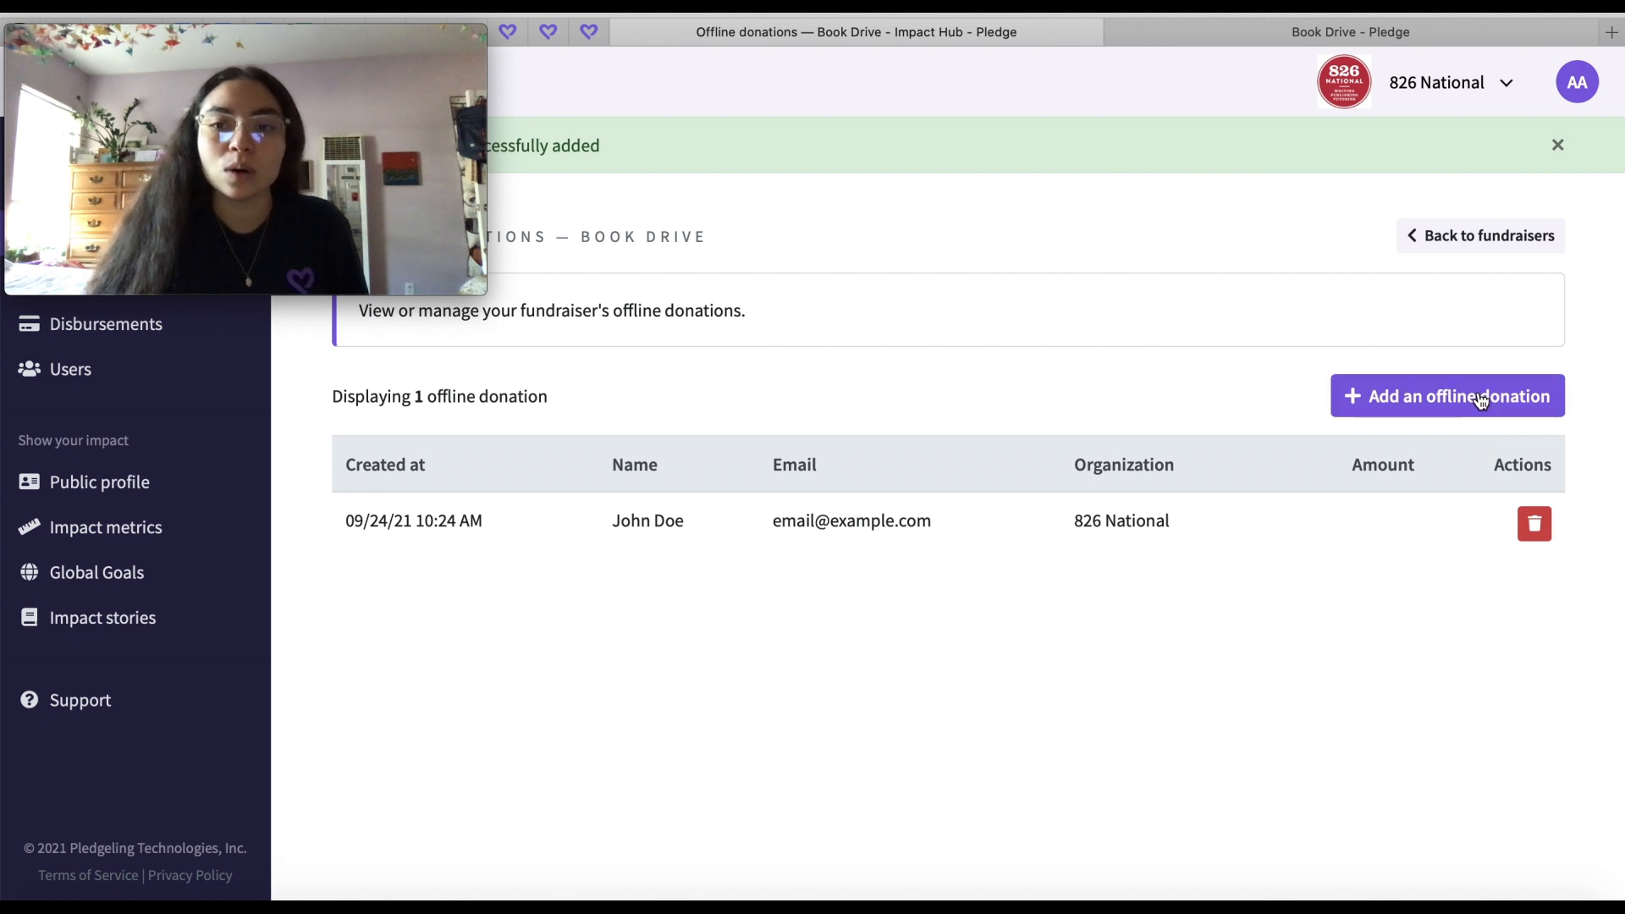
{"action": "left_click", "coordinate": [1447, 396]}
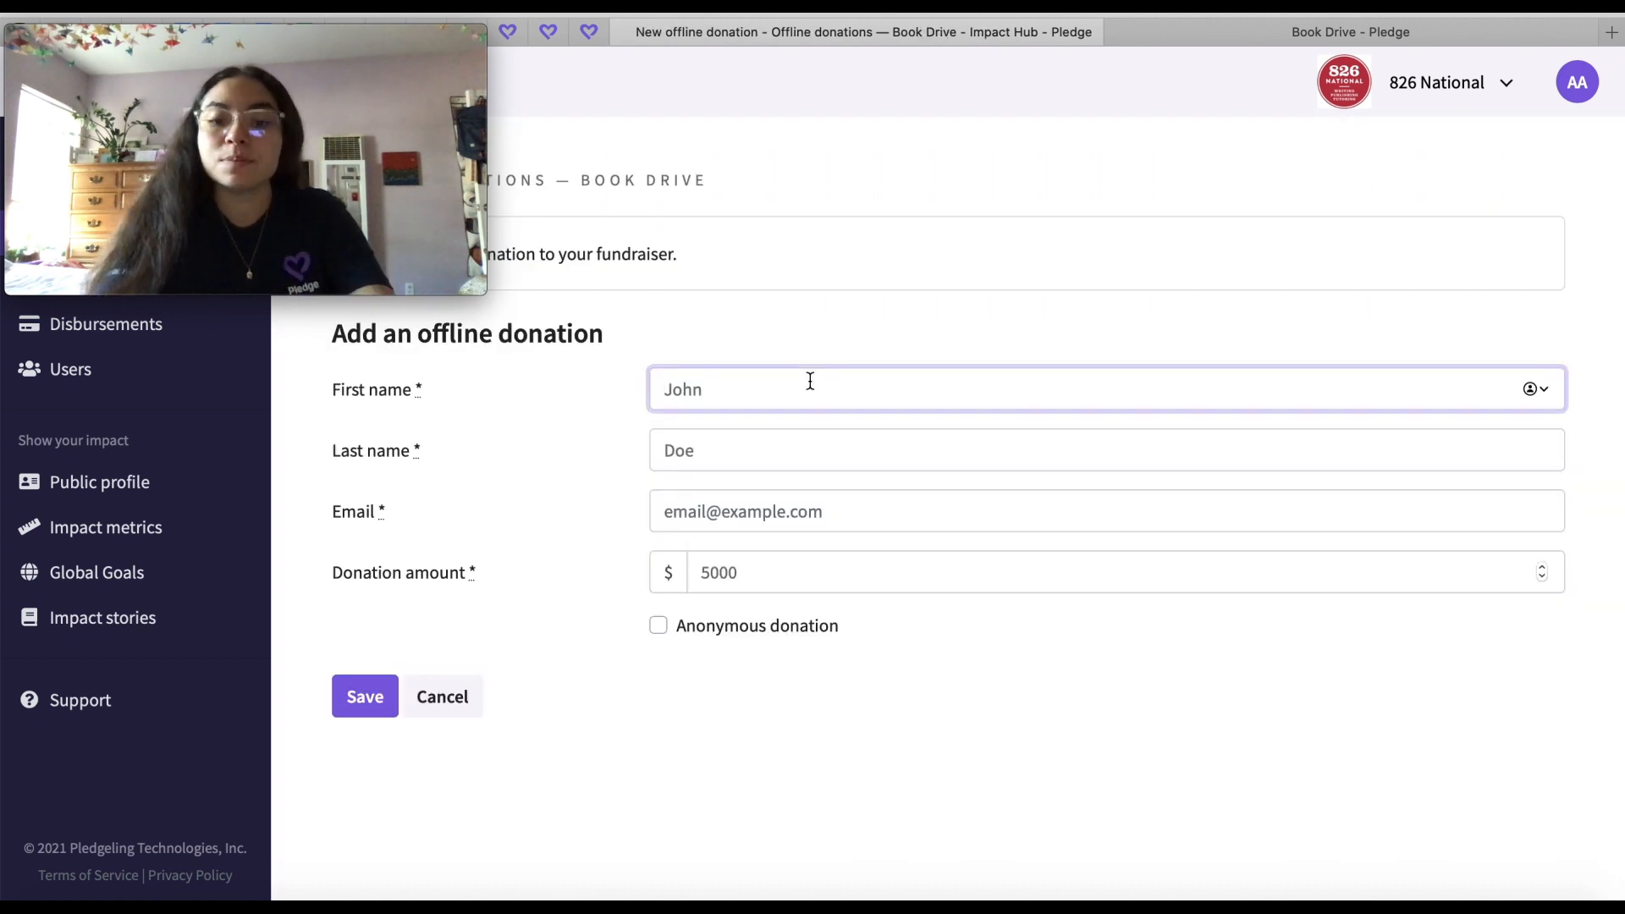
{"action": "type", "text": "e"}
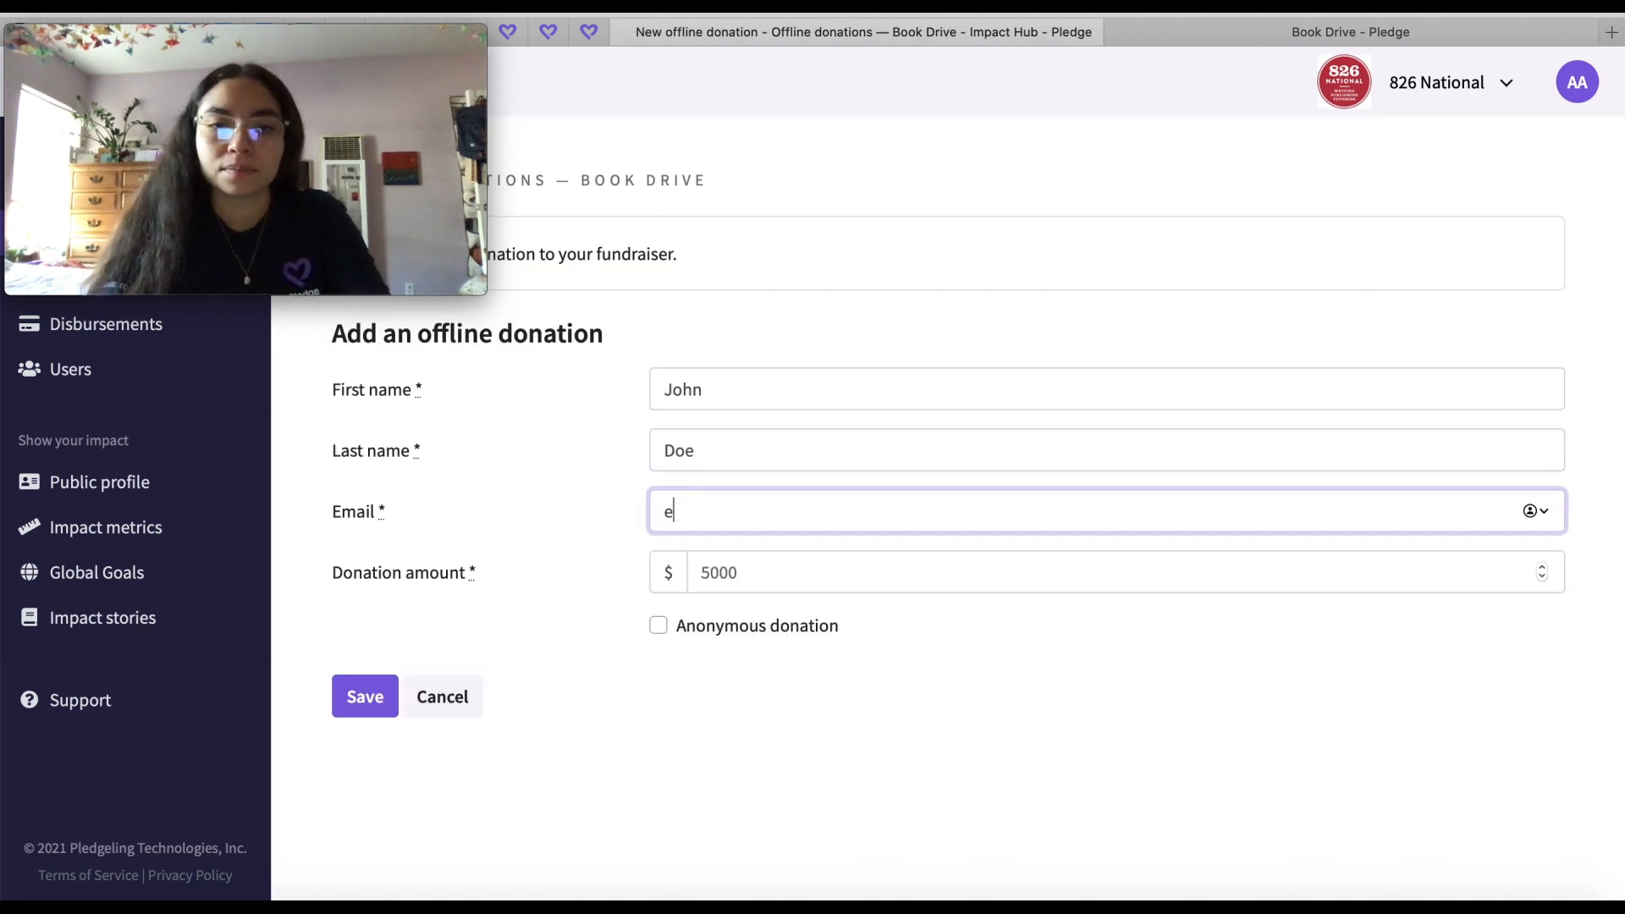
{"action": "type", "text": "mail@example.com"}
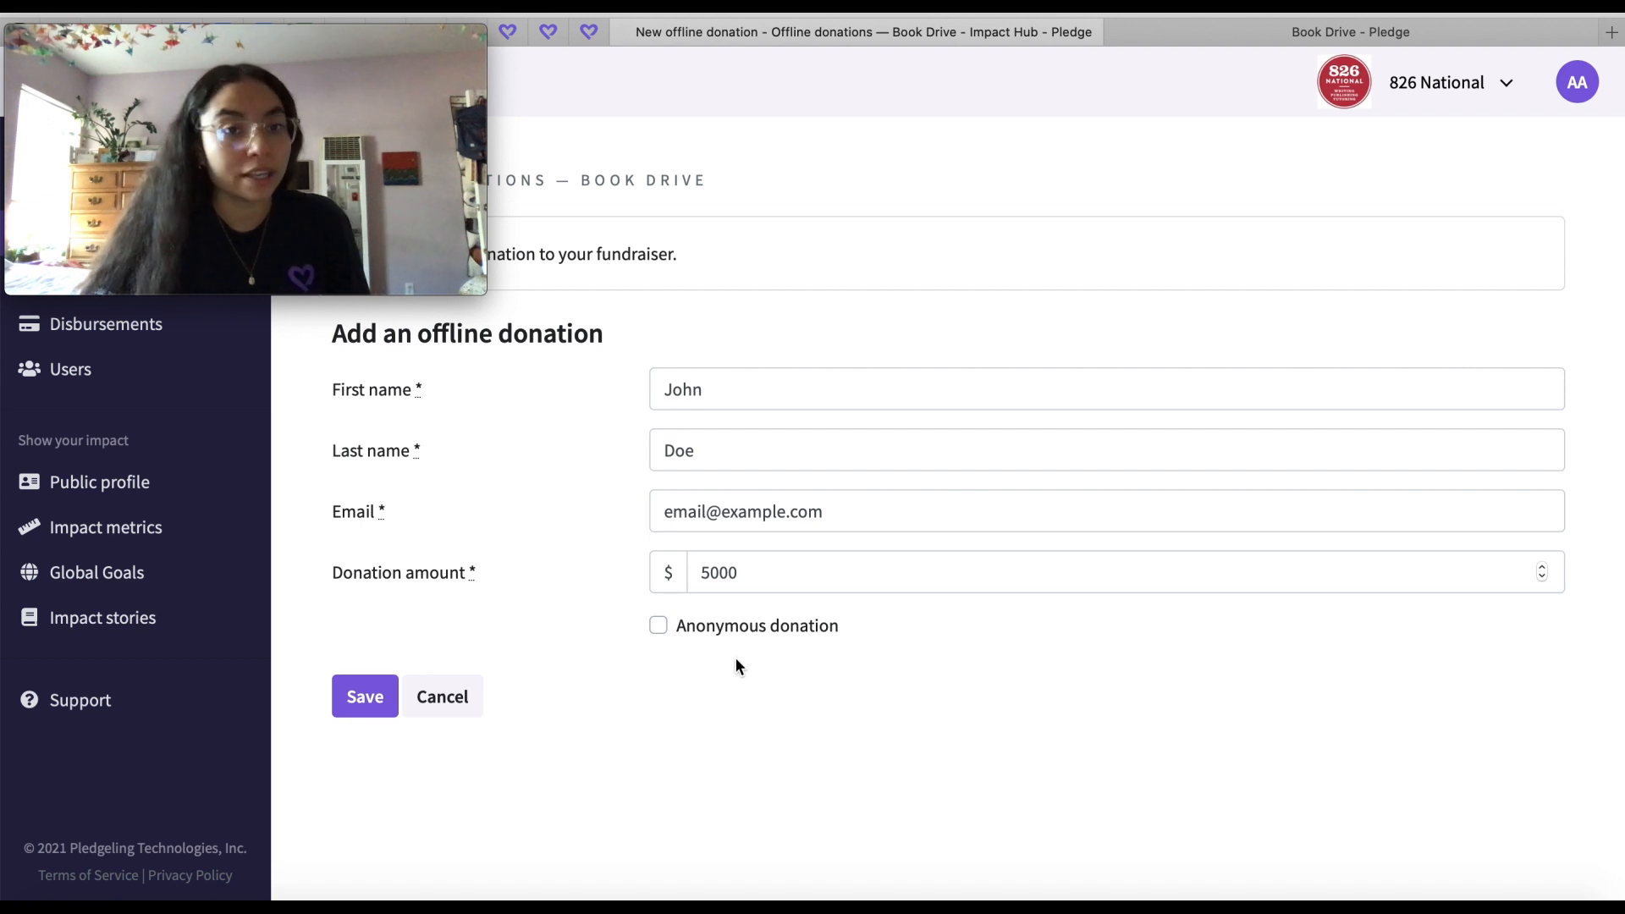
{"action": "left_click", "coordinate": [364, 695]}
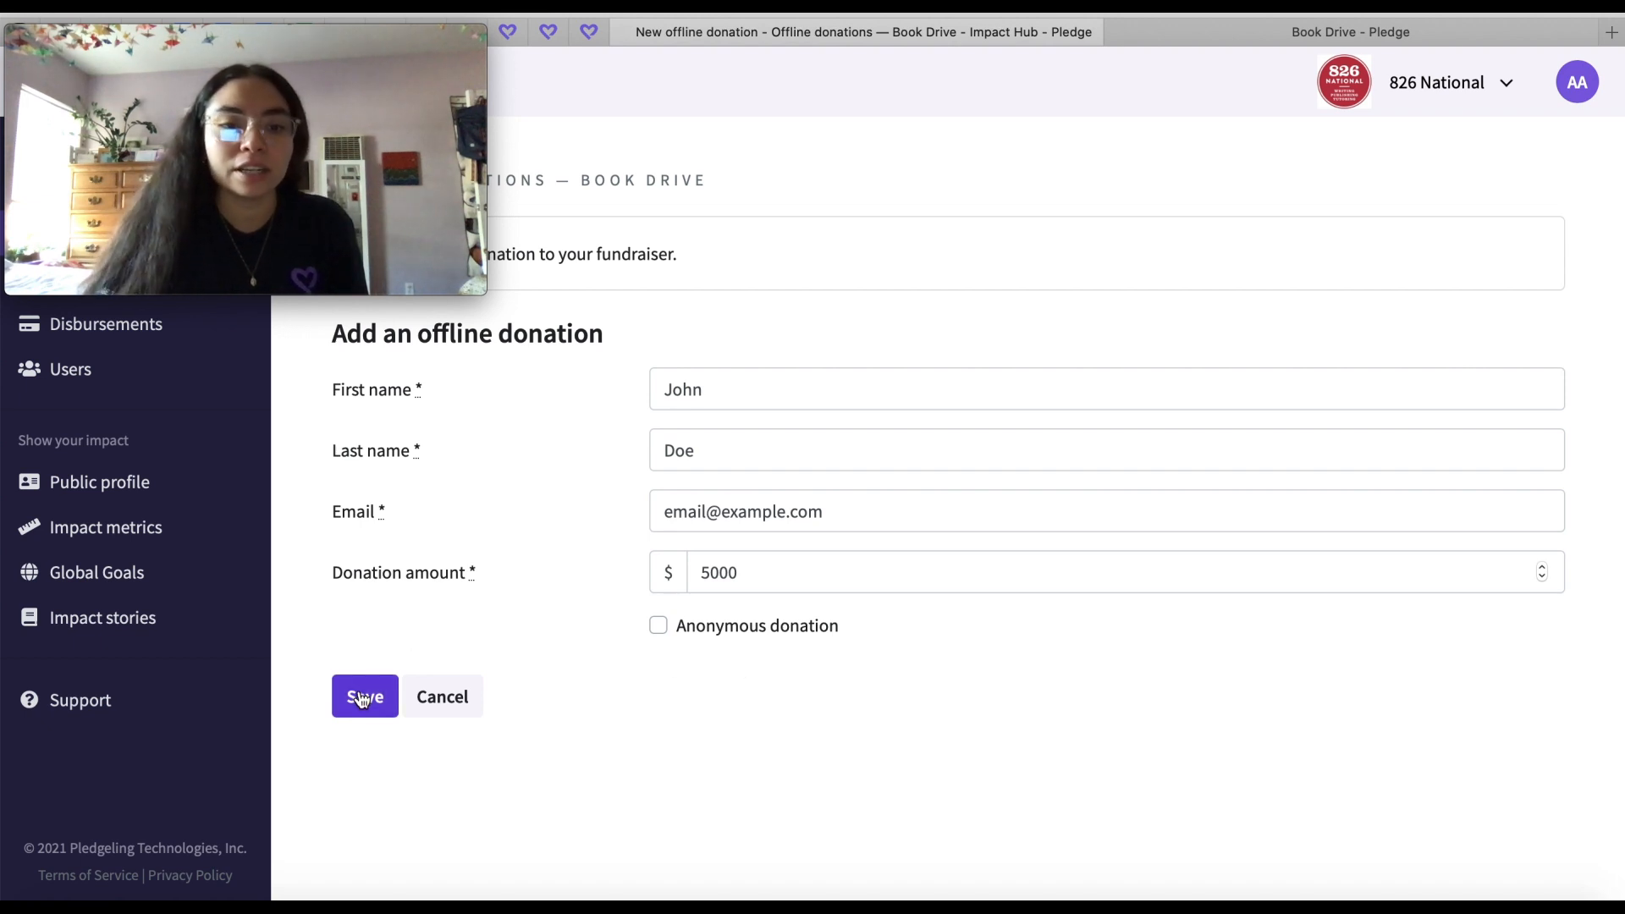
{"action": "left_click", "coordinate": [364, 695]}
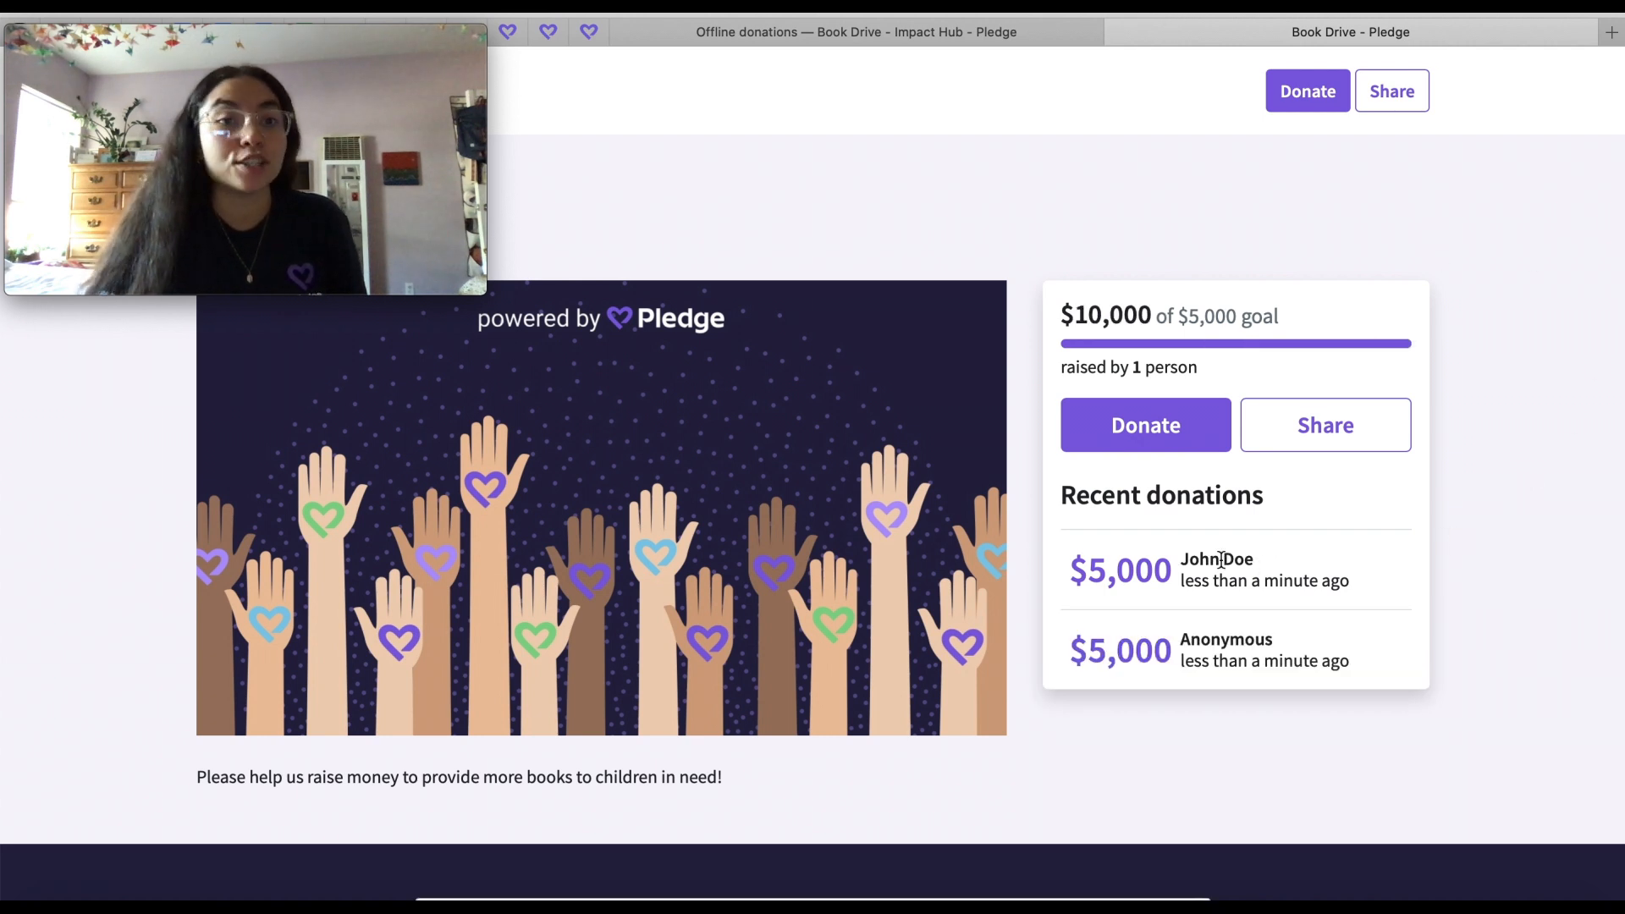
{"action": "mouse_move", "coordinate": [1259, 572]}
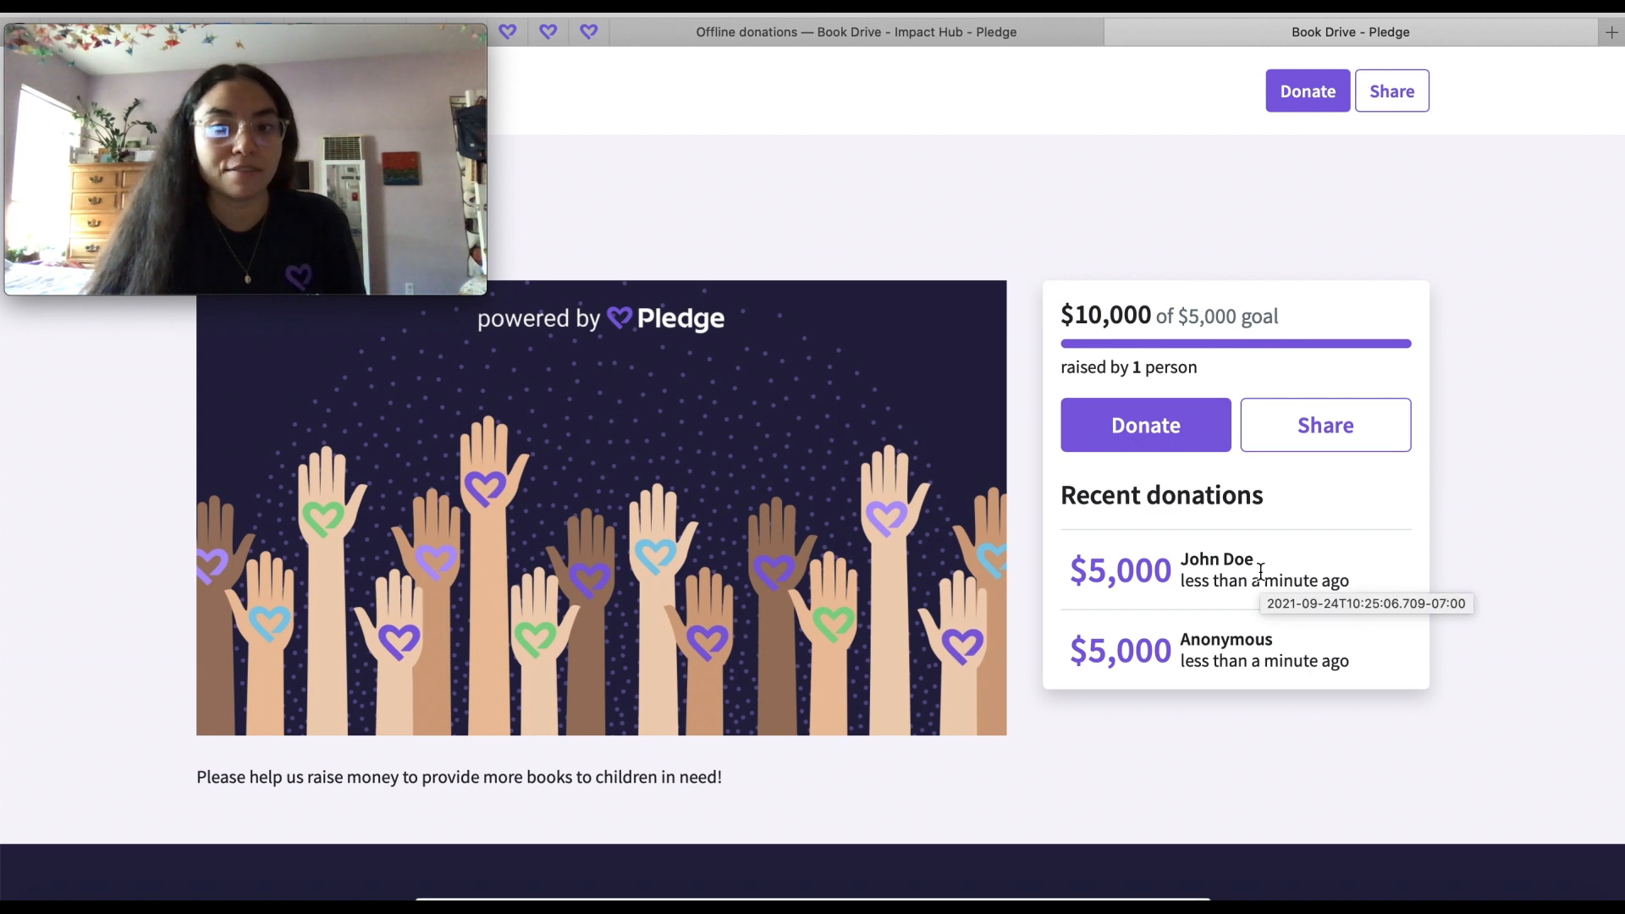
{"action": "mouse_move", "coordinate": [1523, 442]}
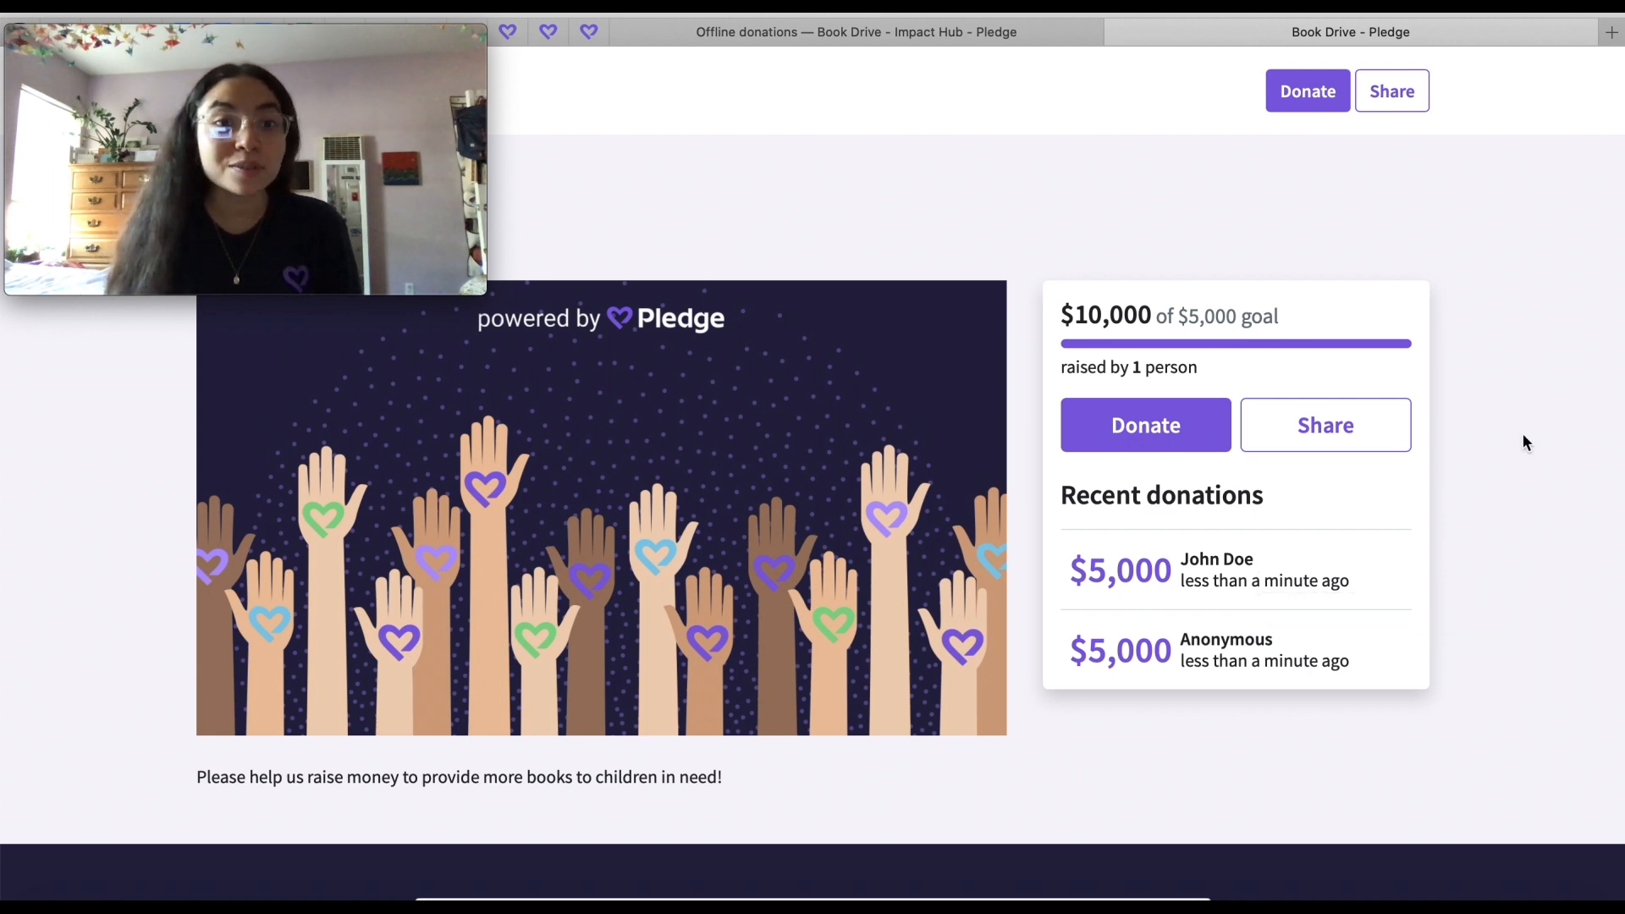